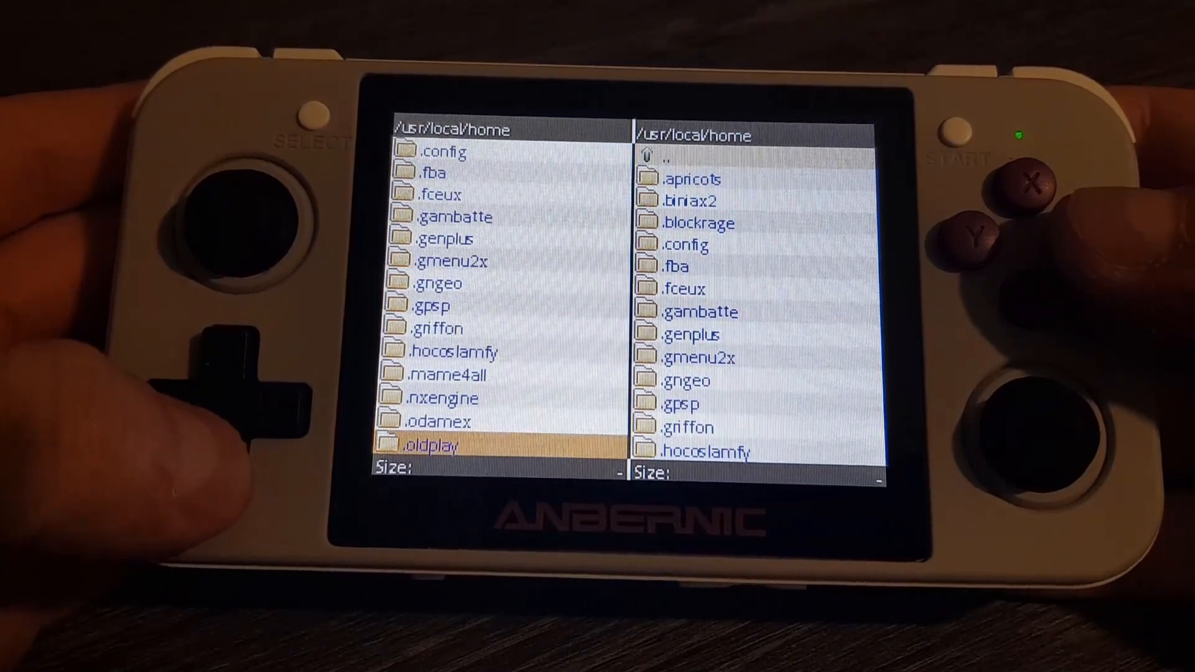
# - Delete the original mcd001.mcr from the .pcsx4all/memcards folder and confirm Yes
pyautogui.scroll(-3)
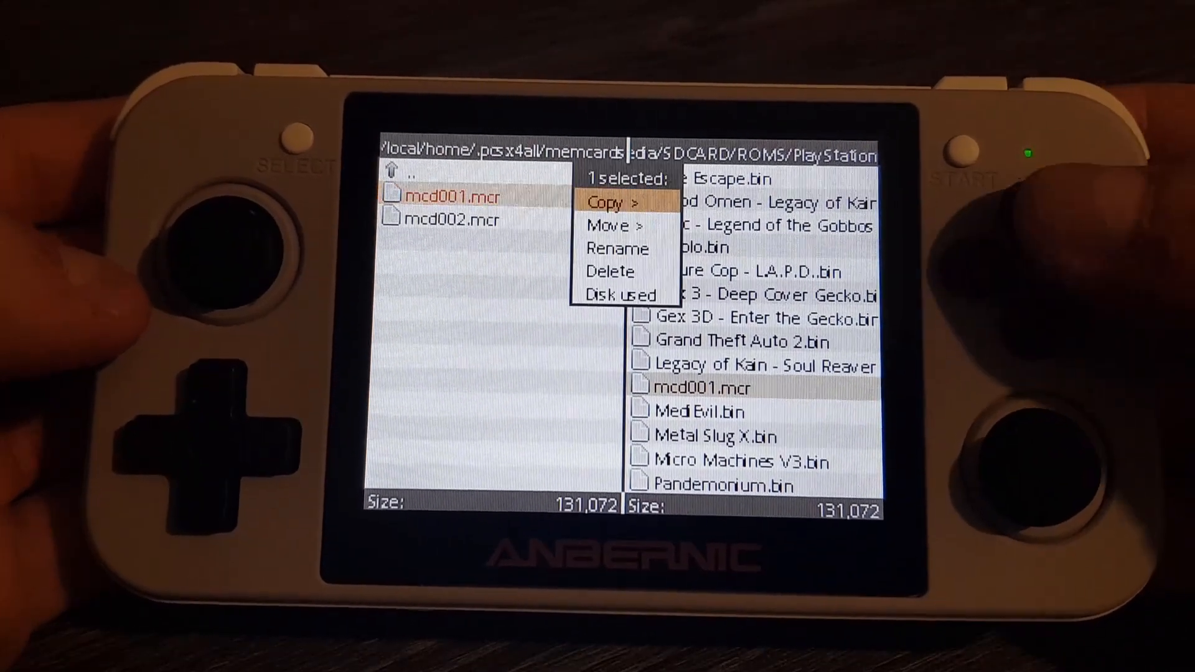
pyautogui.click(610, 271)
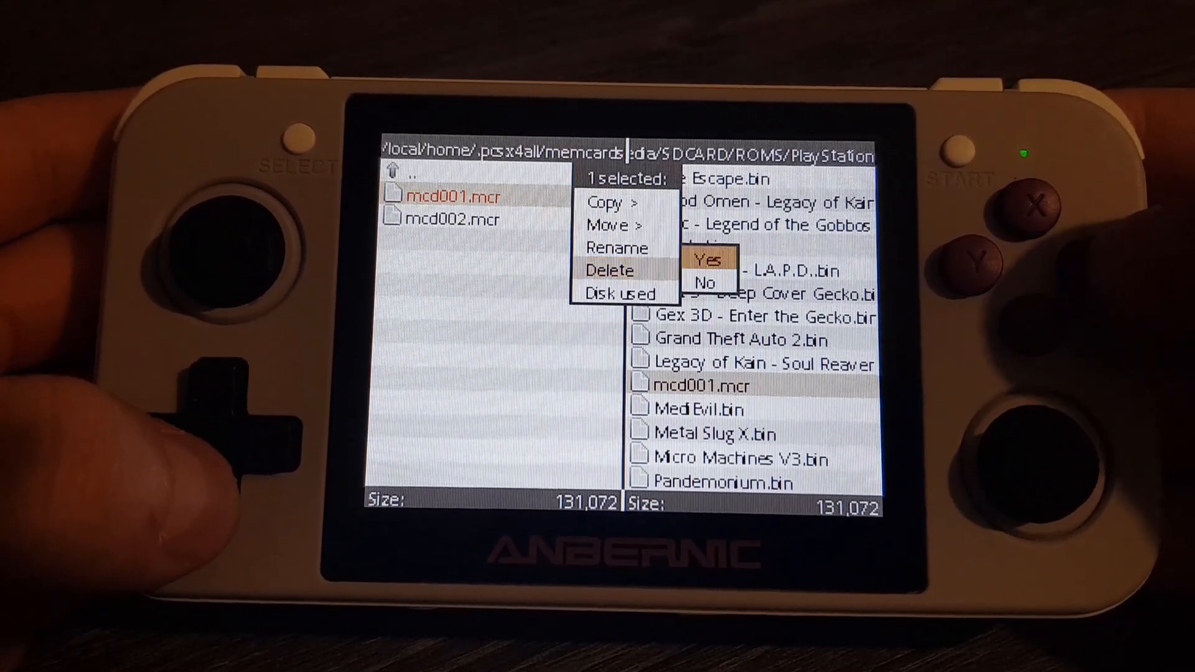
pyautogui.click(701, 258)
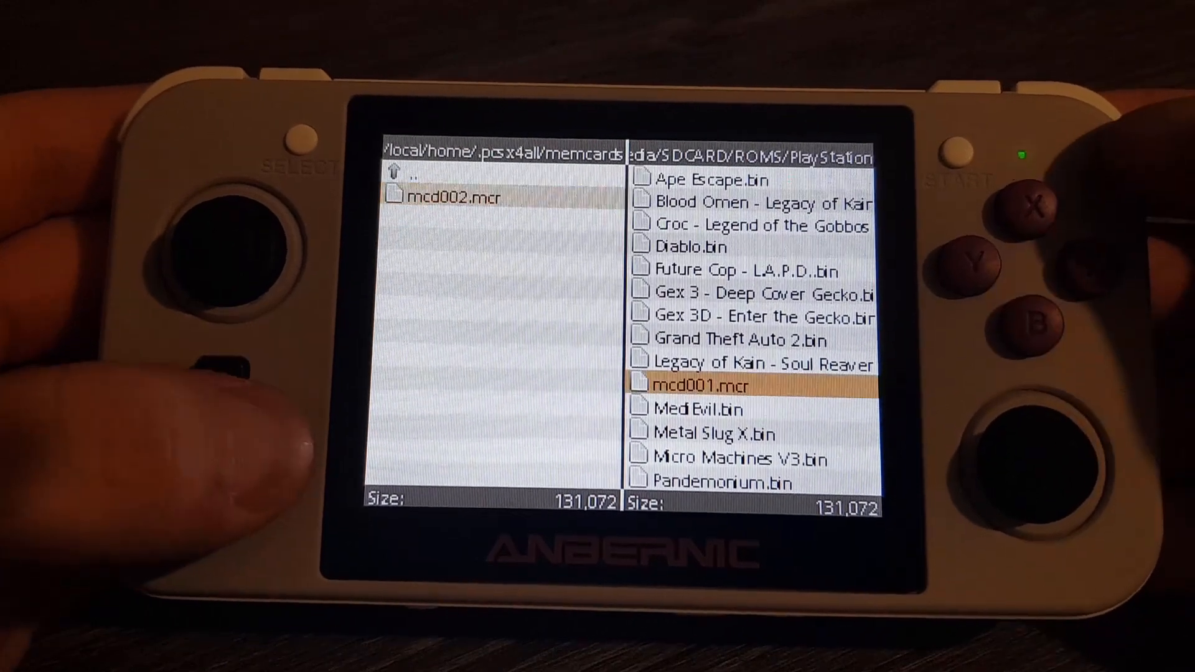